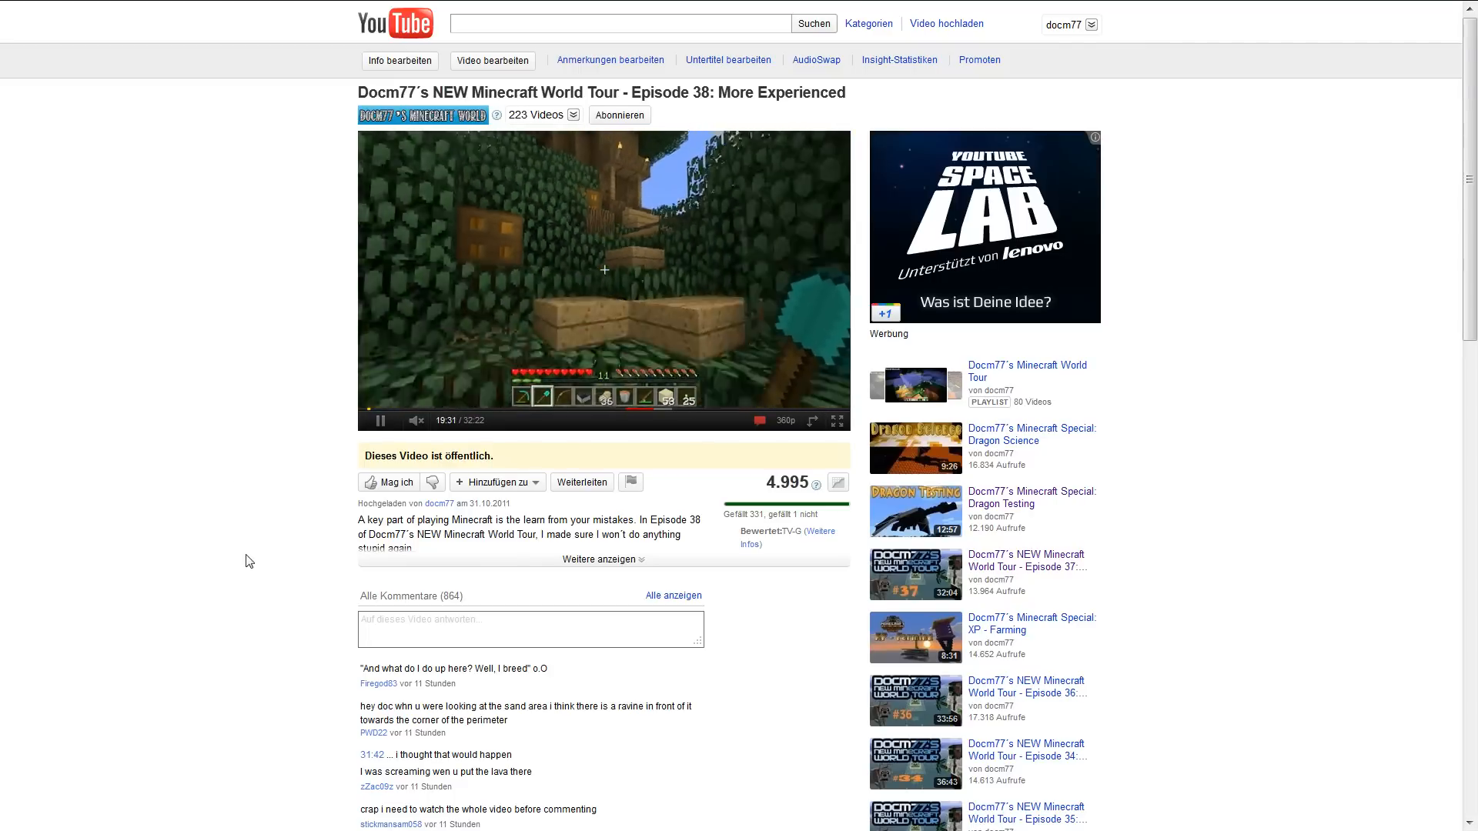
pyautogui.scroll(-3)
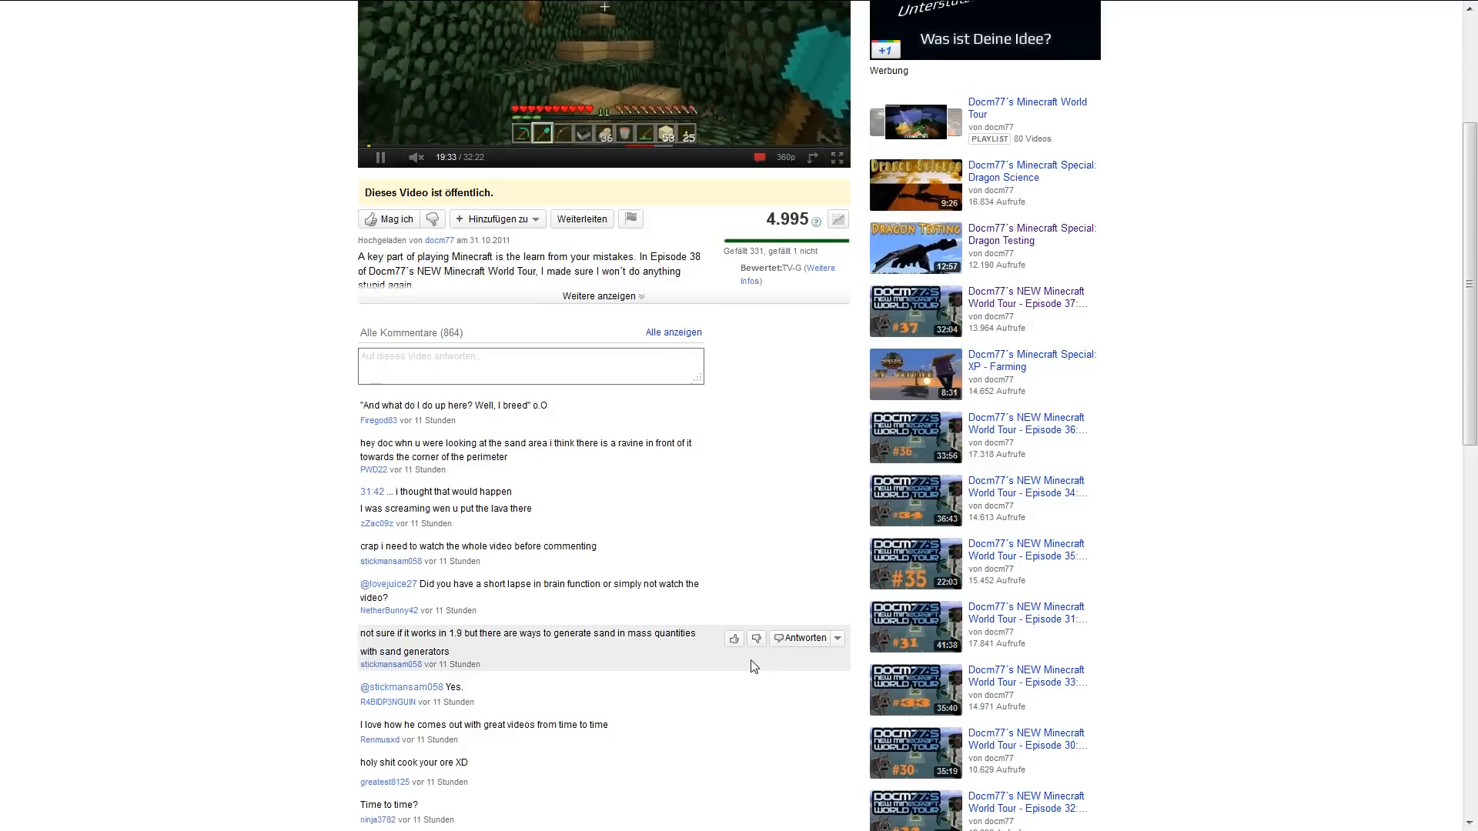
pyautogui.moveTo(506, 657)
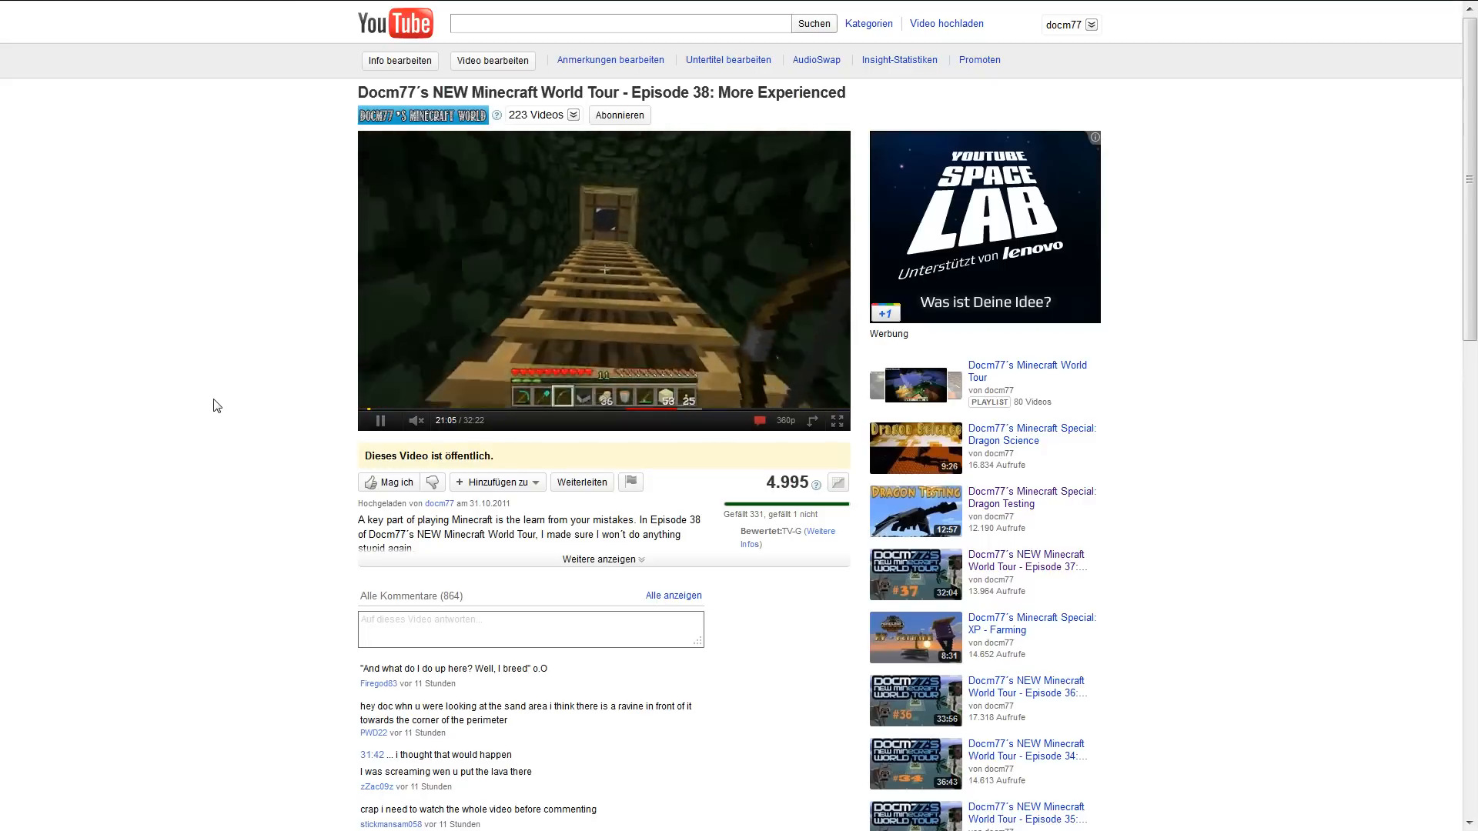
pyautogui.scroll(-3)
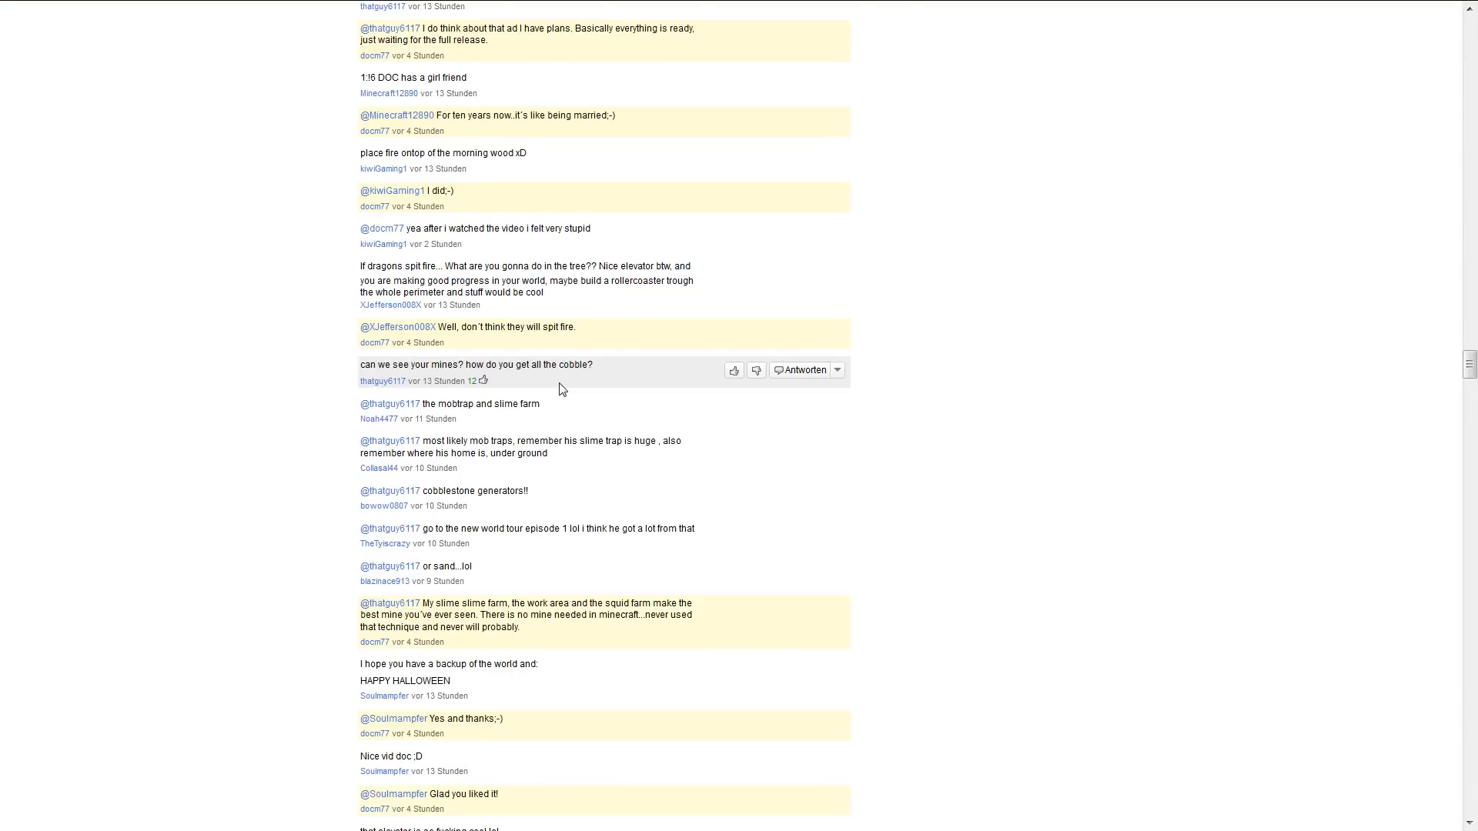
pyautogui.moveTo(517, 385)
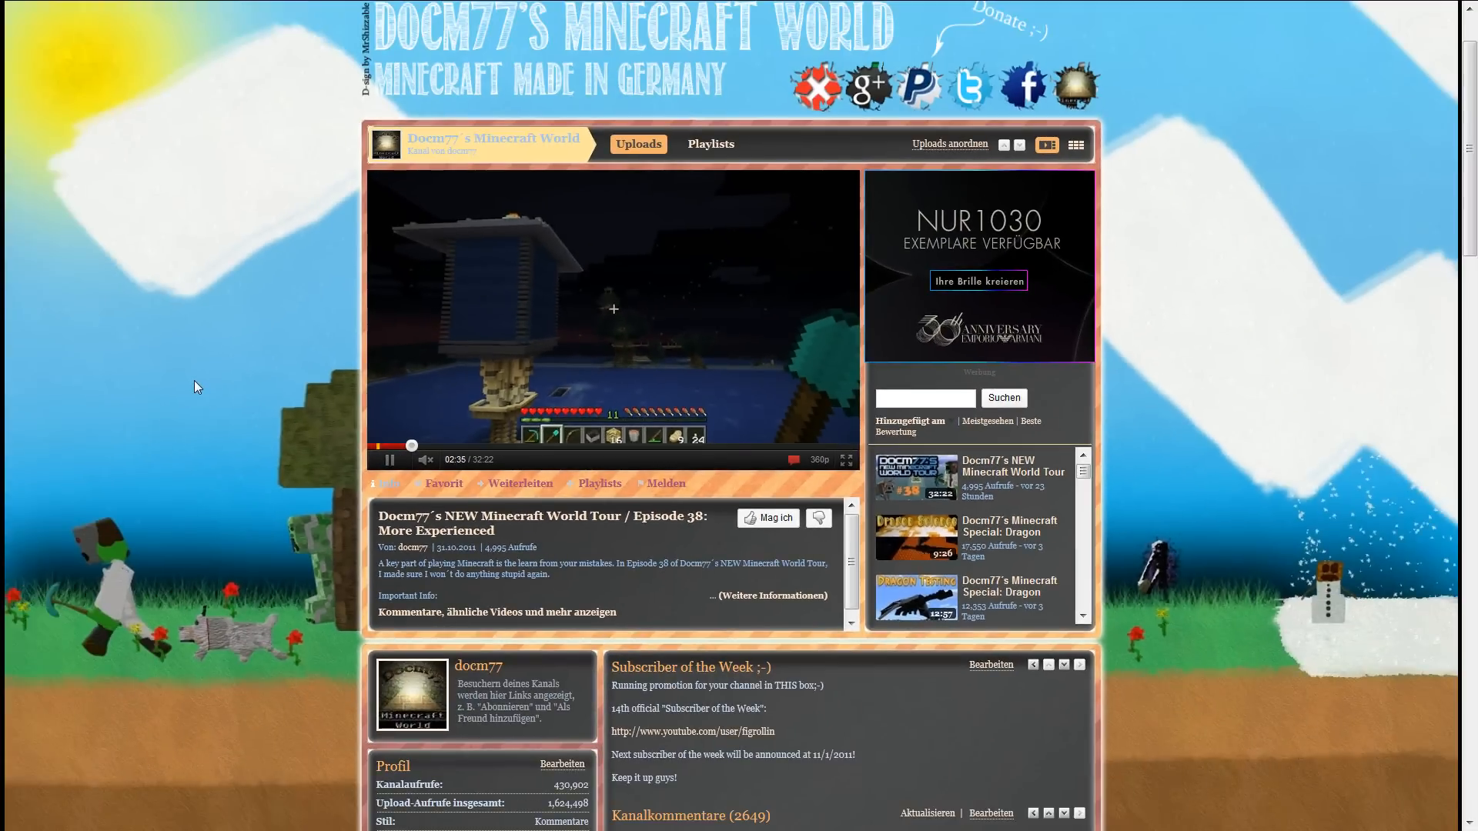
pyautogui.moveTo(208, 382)
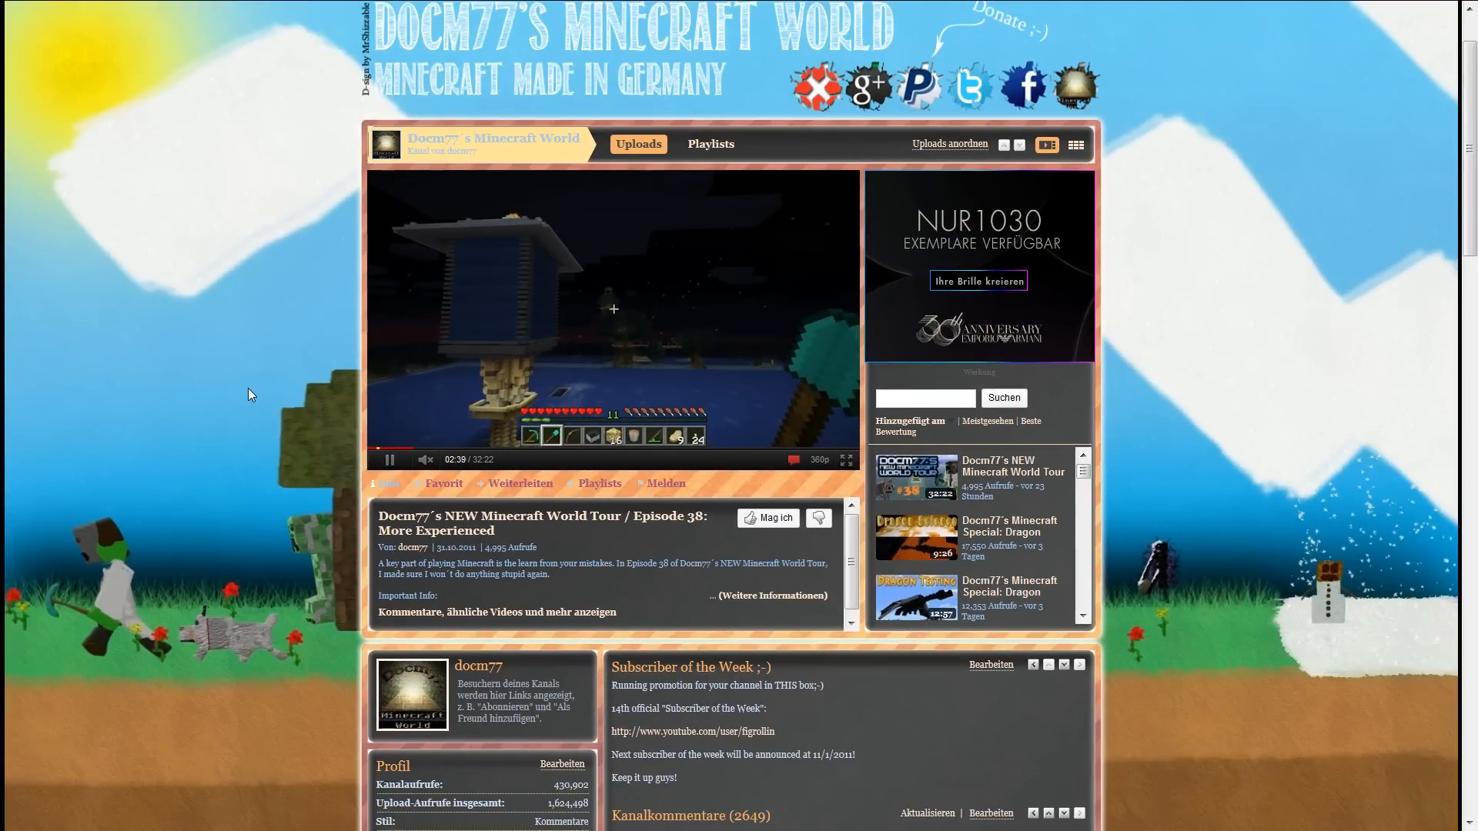
pyautogui.scroll(-3)
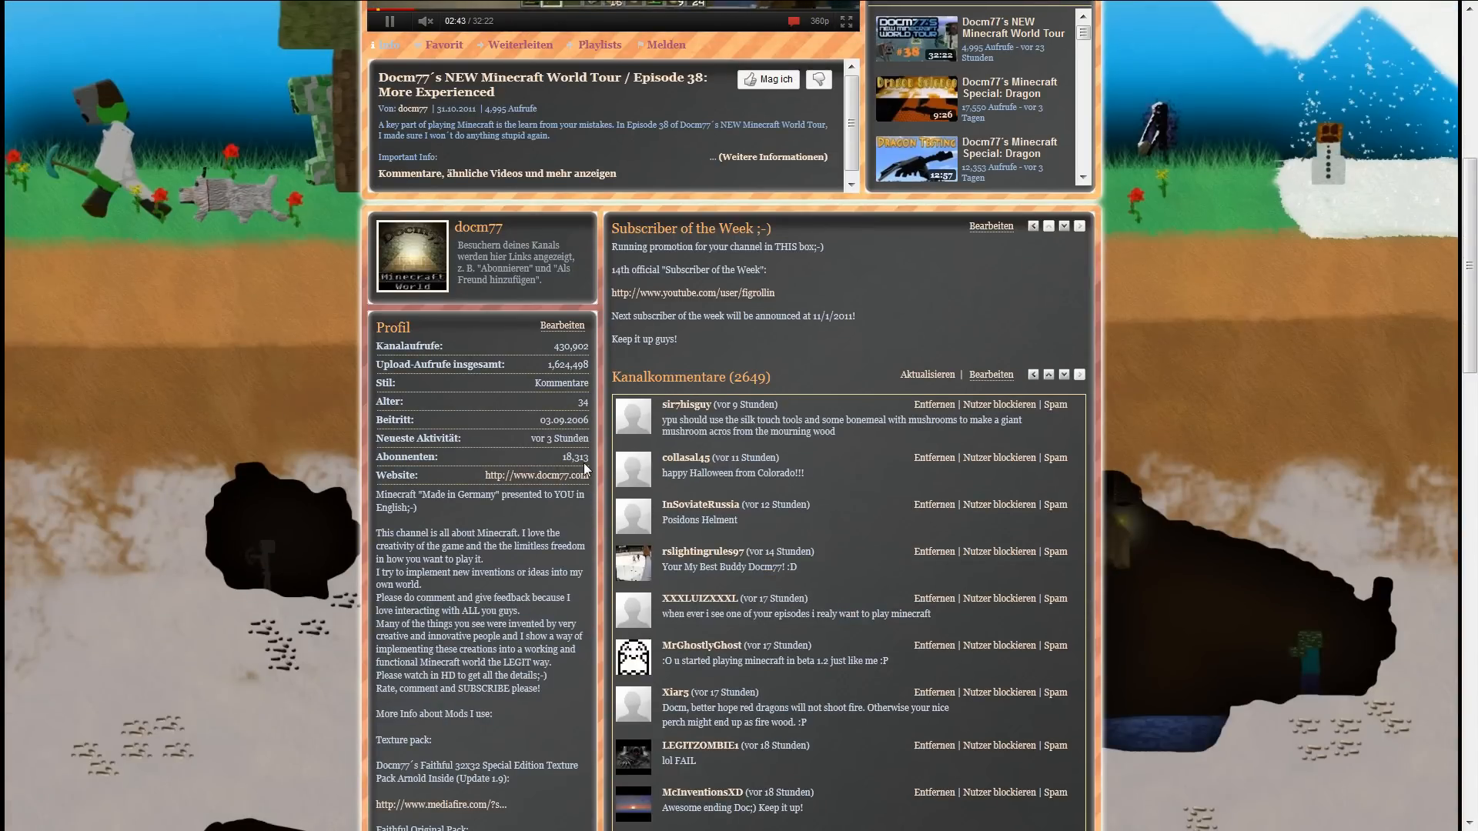
pyautogui.moveTo(301, 435)
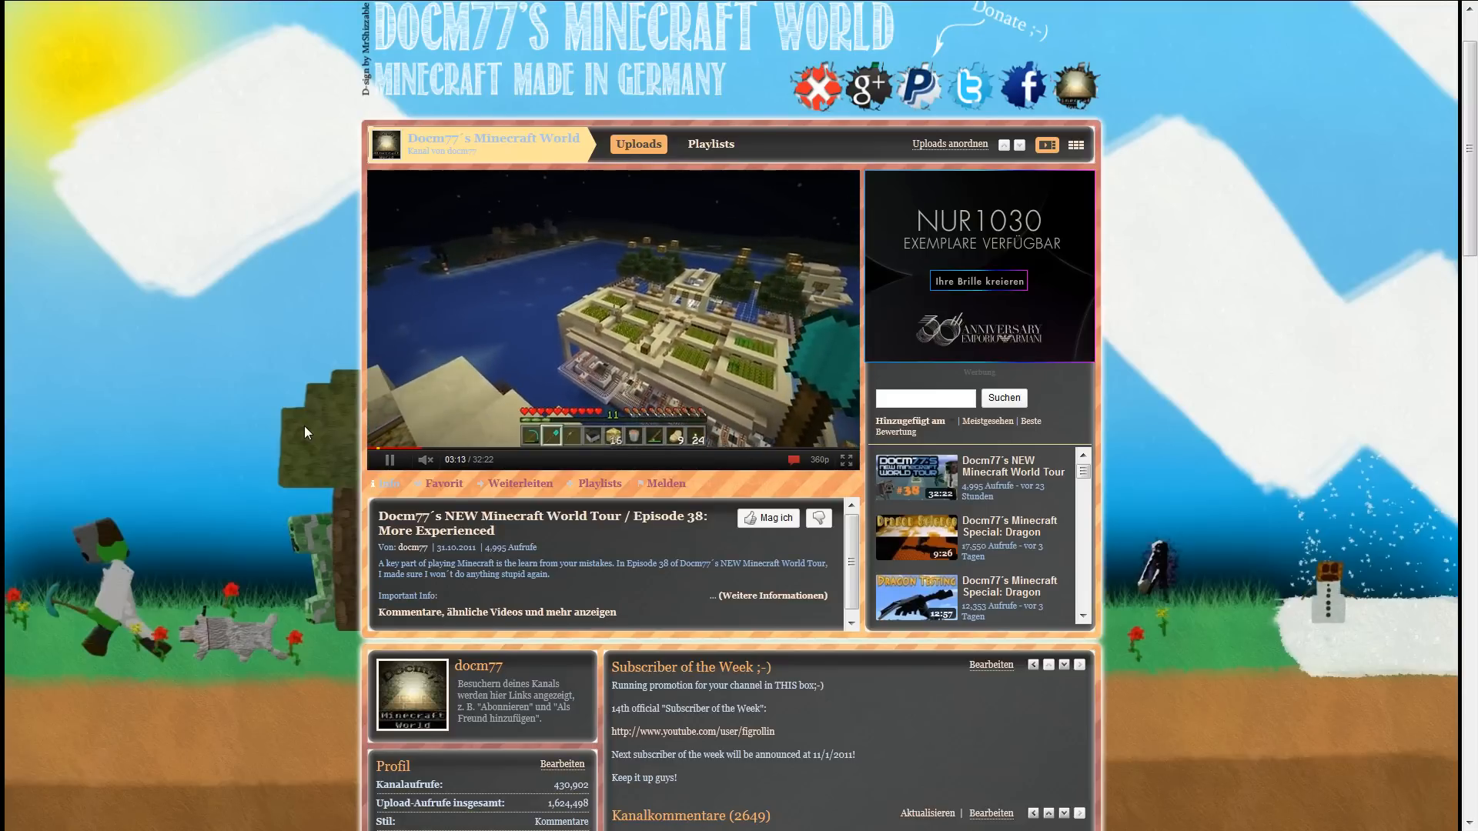
pyautogui.scroll(-3)
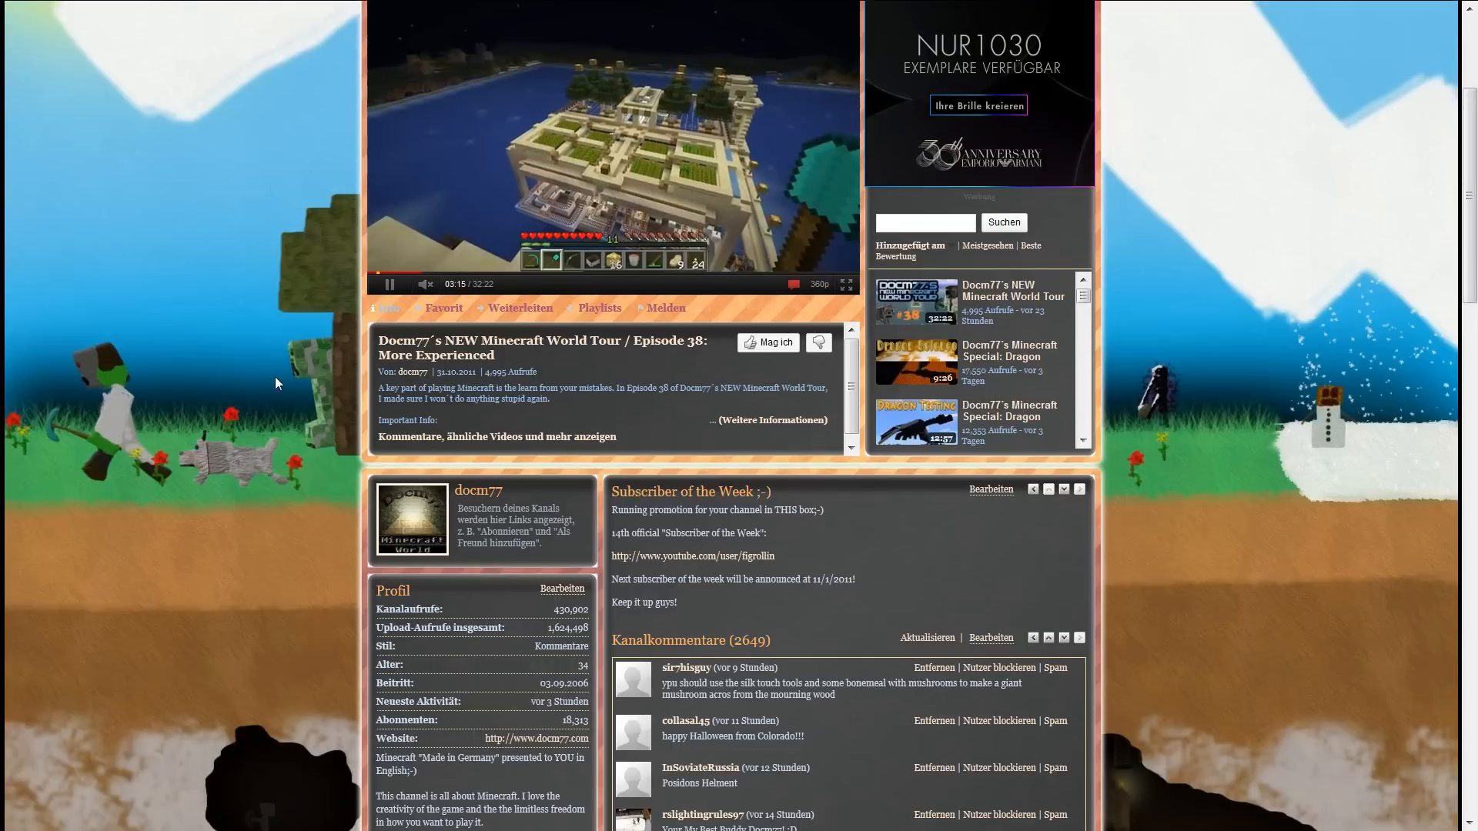
pyautogui.scroll(-3)
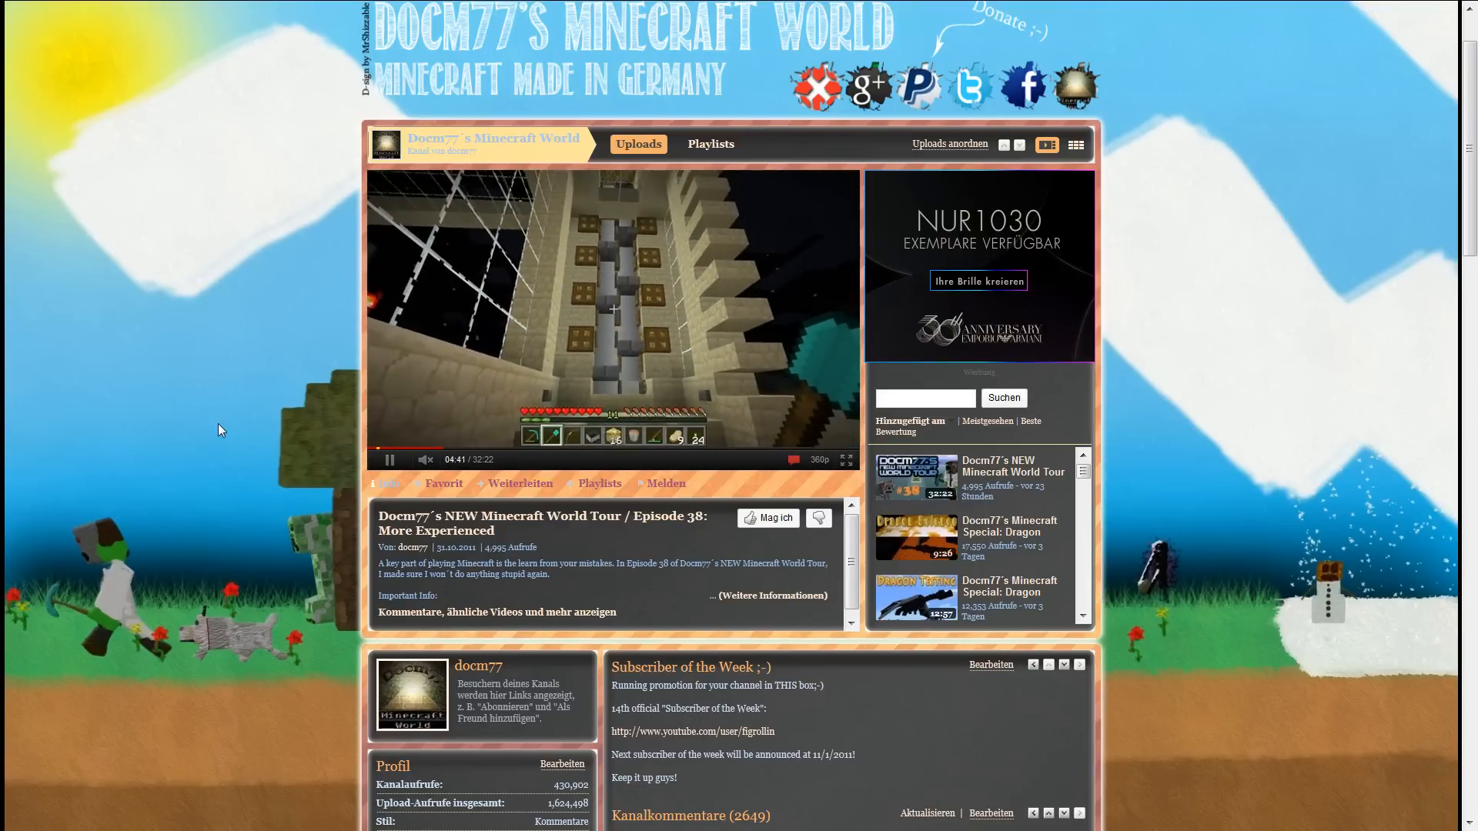
pyautogui.scroll(-3)
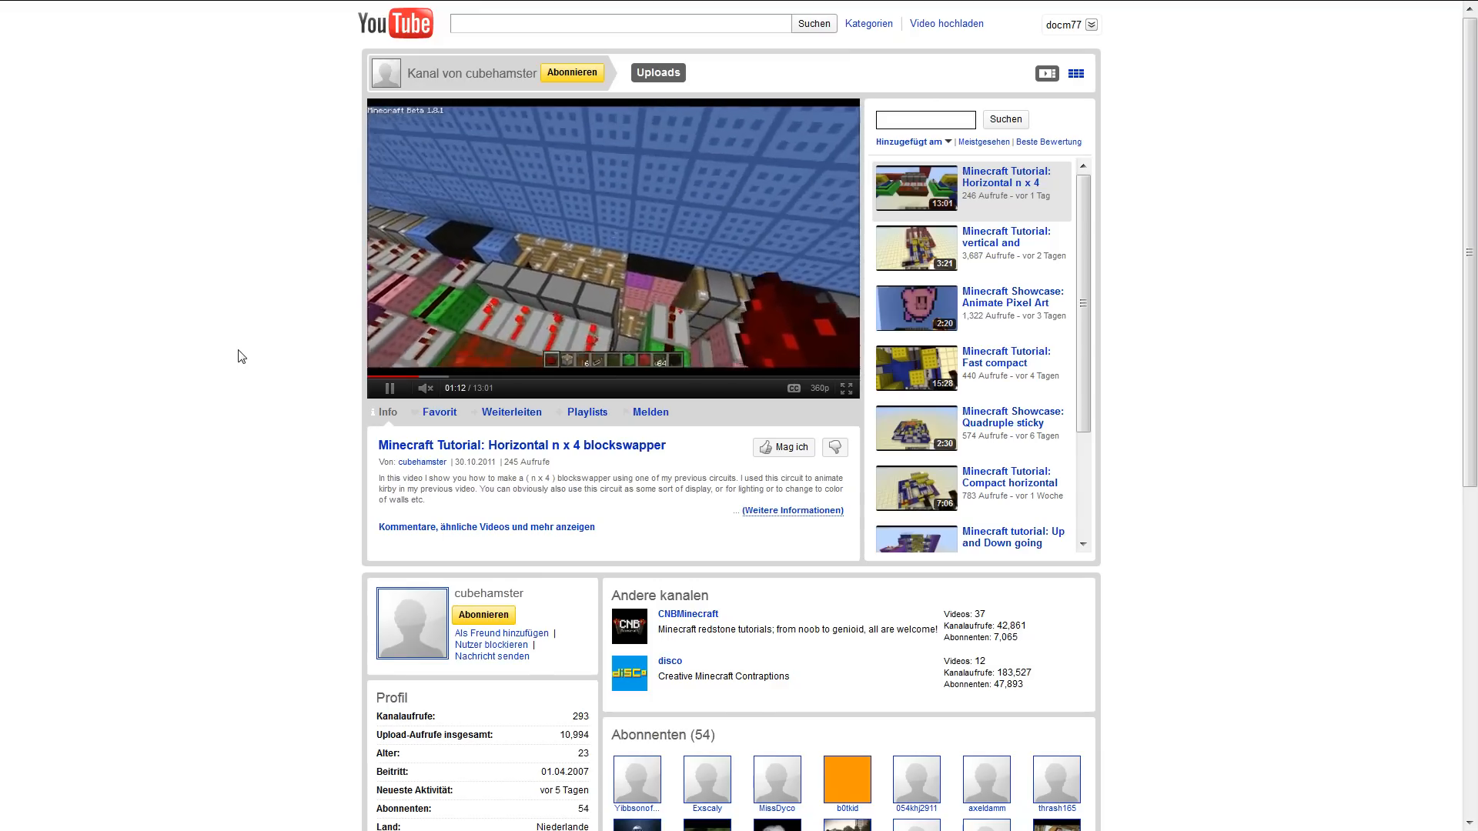
pyautogui.scroll(-3)
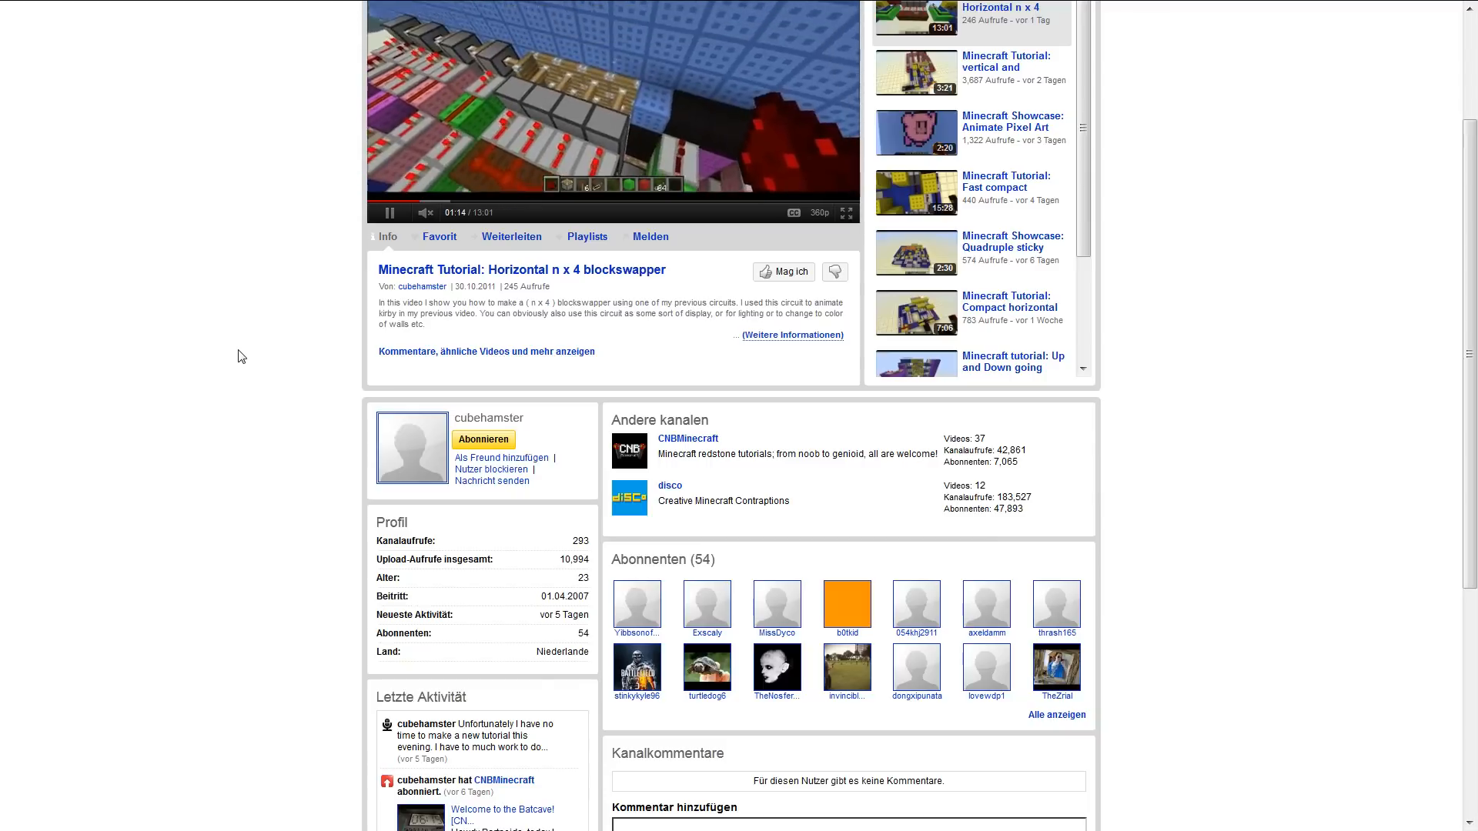
pyautogui.moveTo(567, 663)
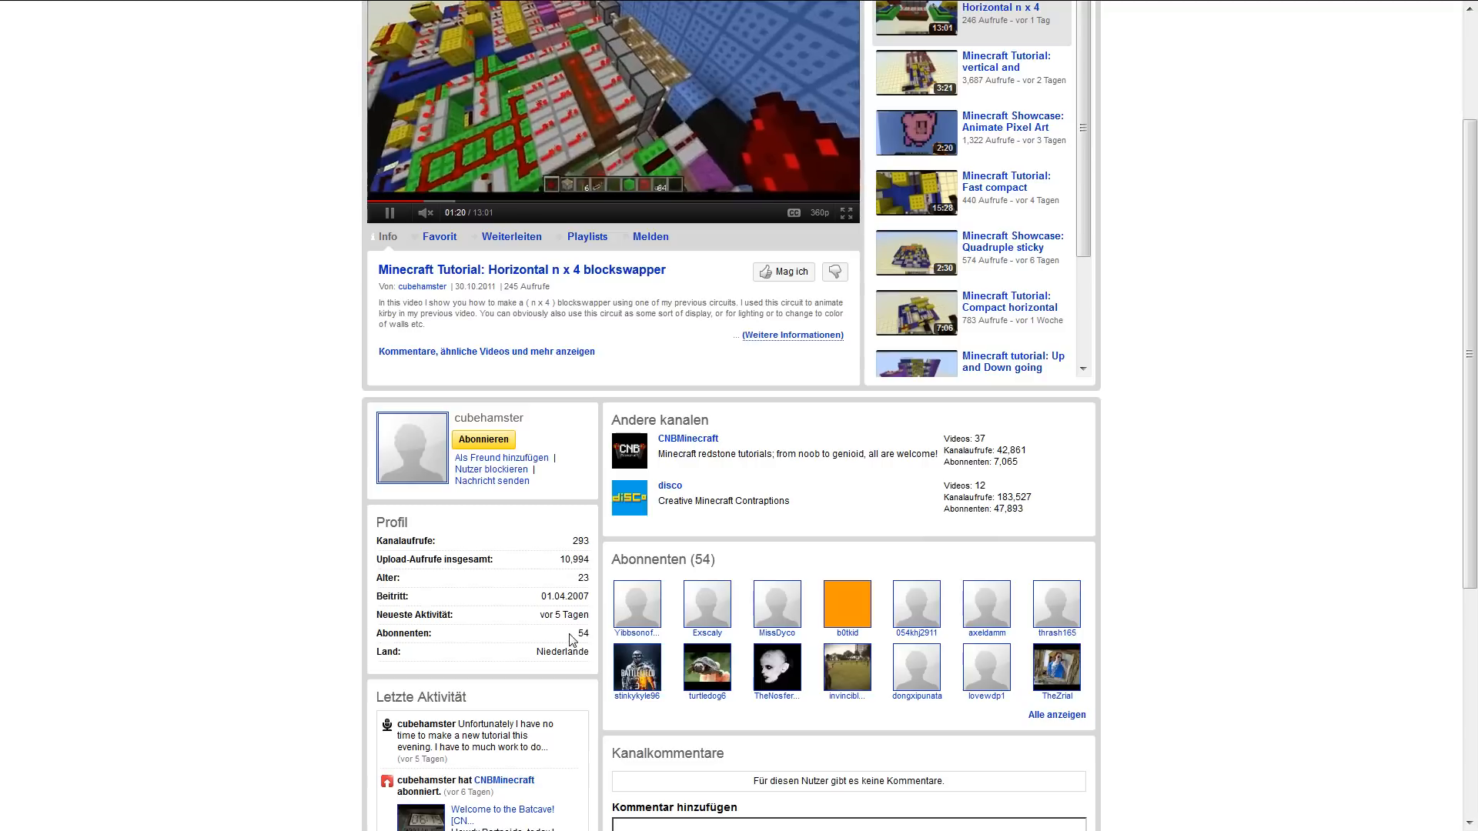
pyautogui.scroll(3)
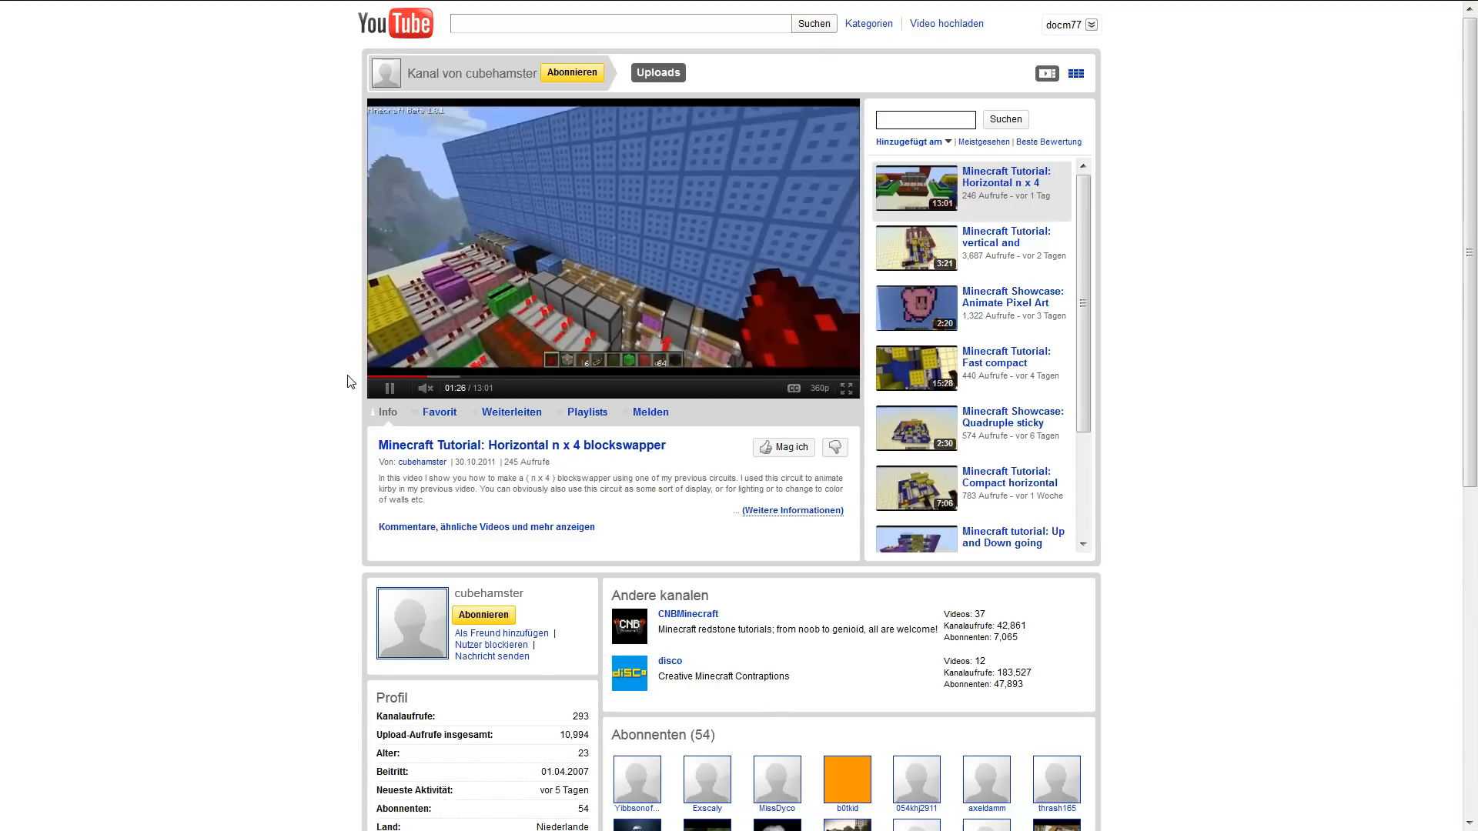
pyautogui.scroll(-3)
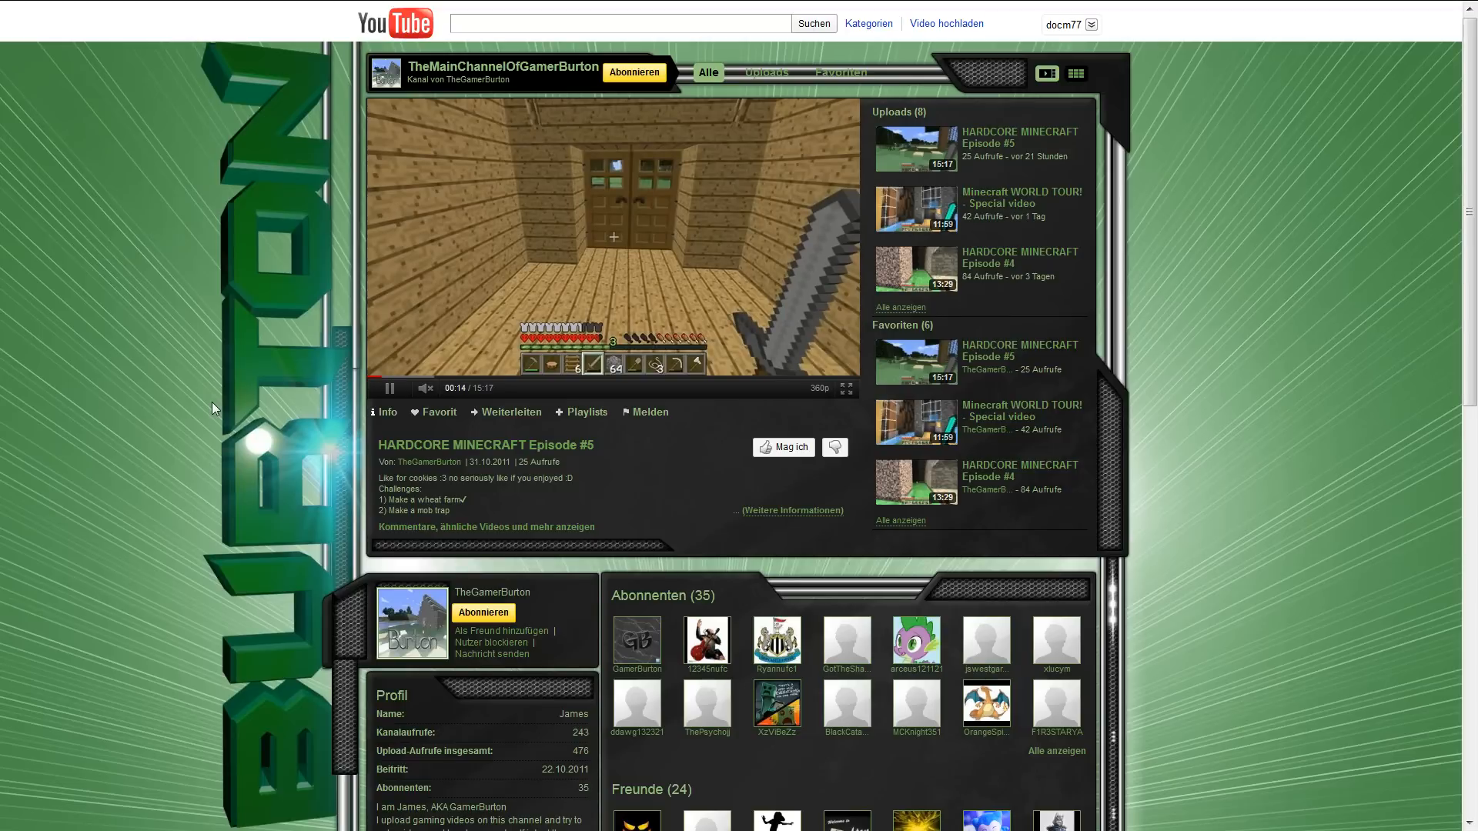
pyautogui.scroll(-3)
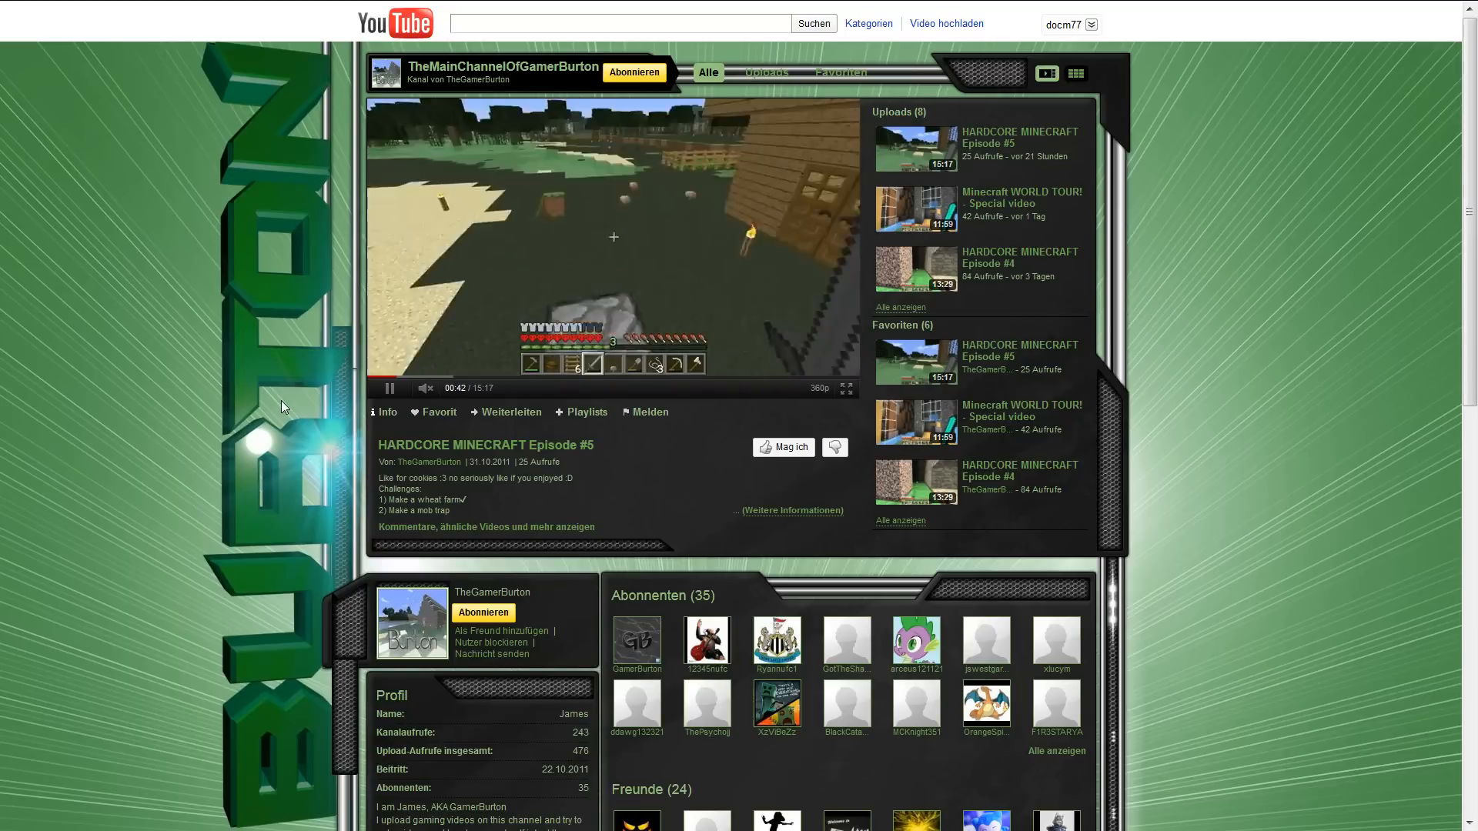
pyautogui.scroll(-3)
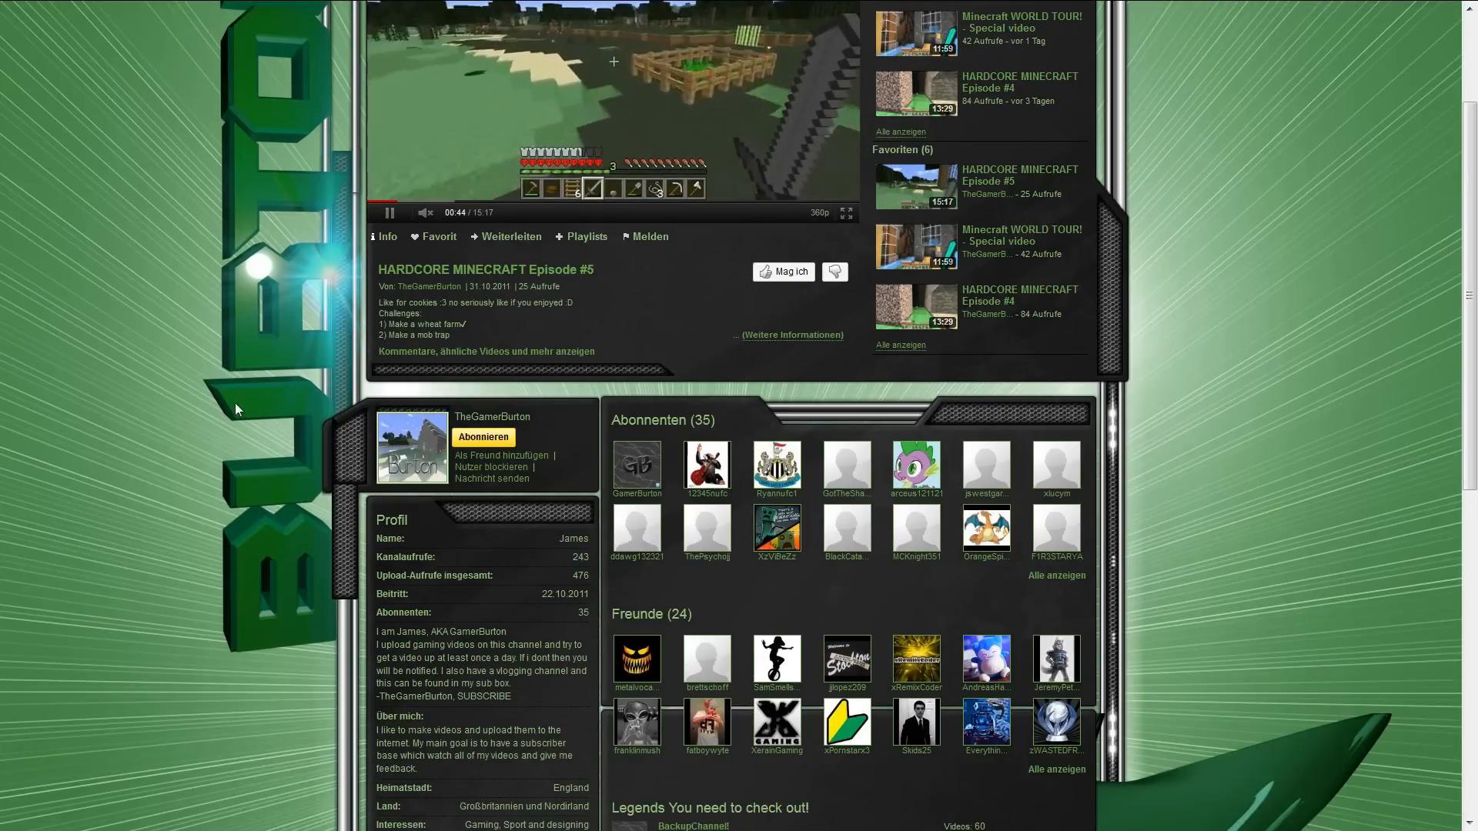
pyautogui.scroll(-3)
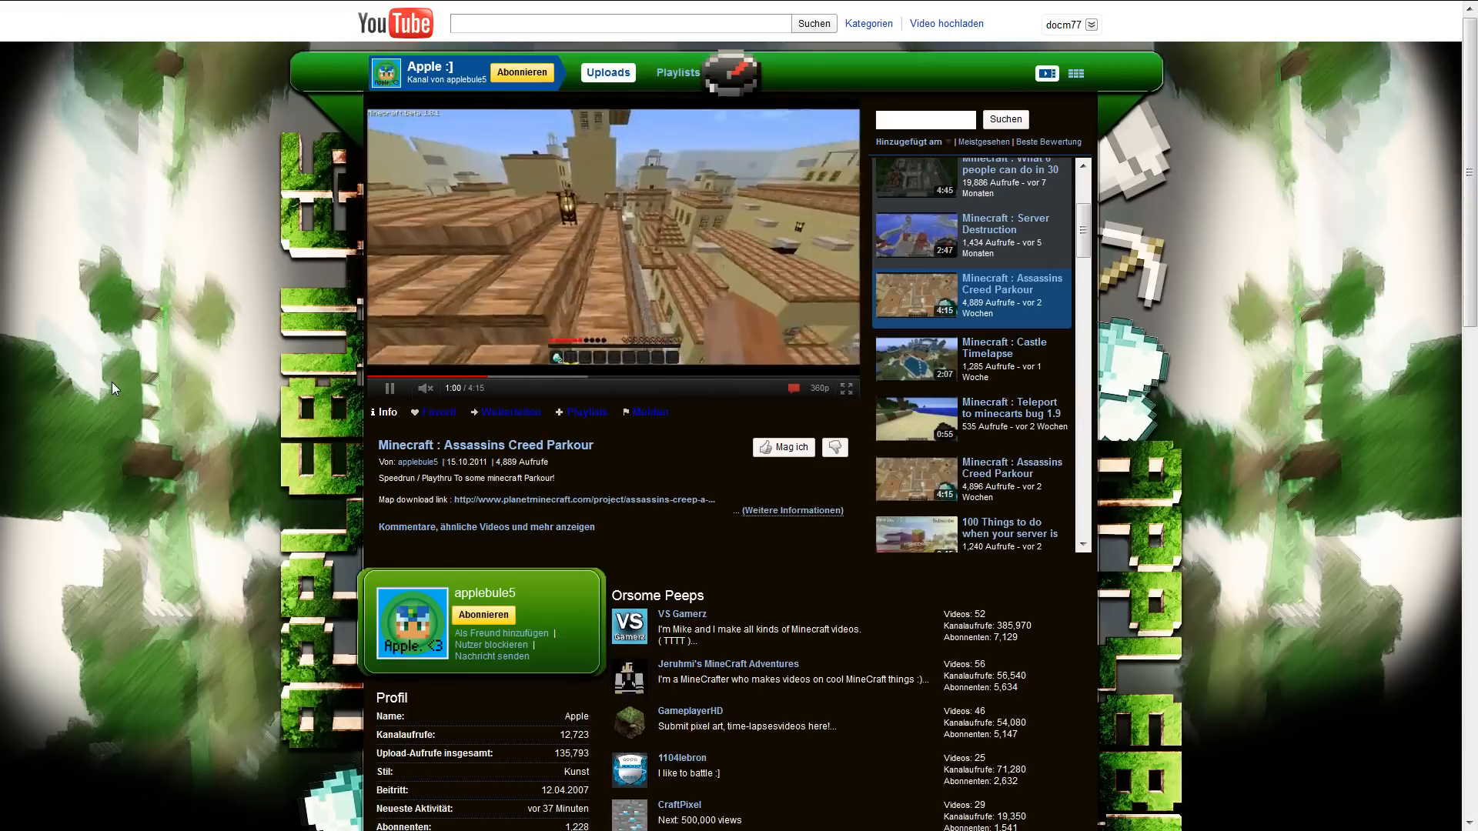
pyautogui.scroll(-3)
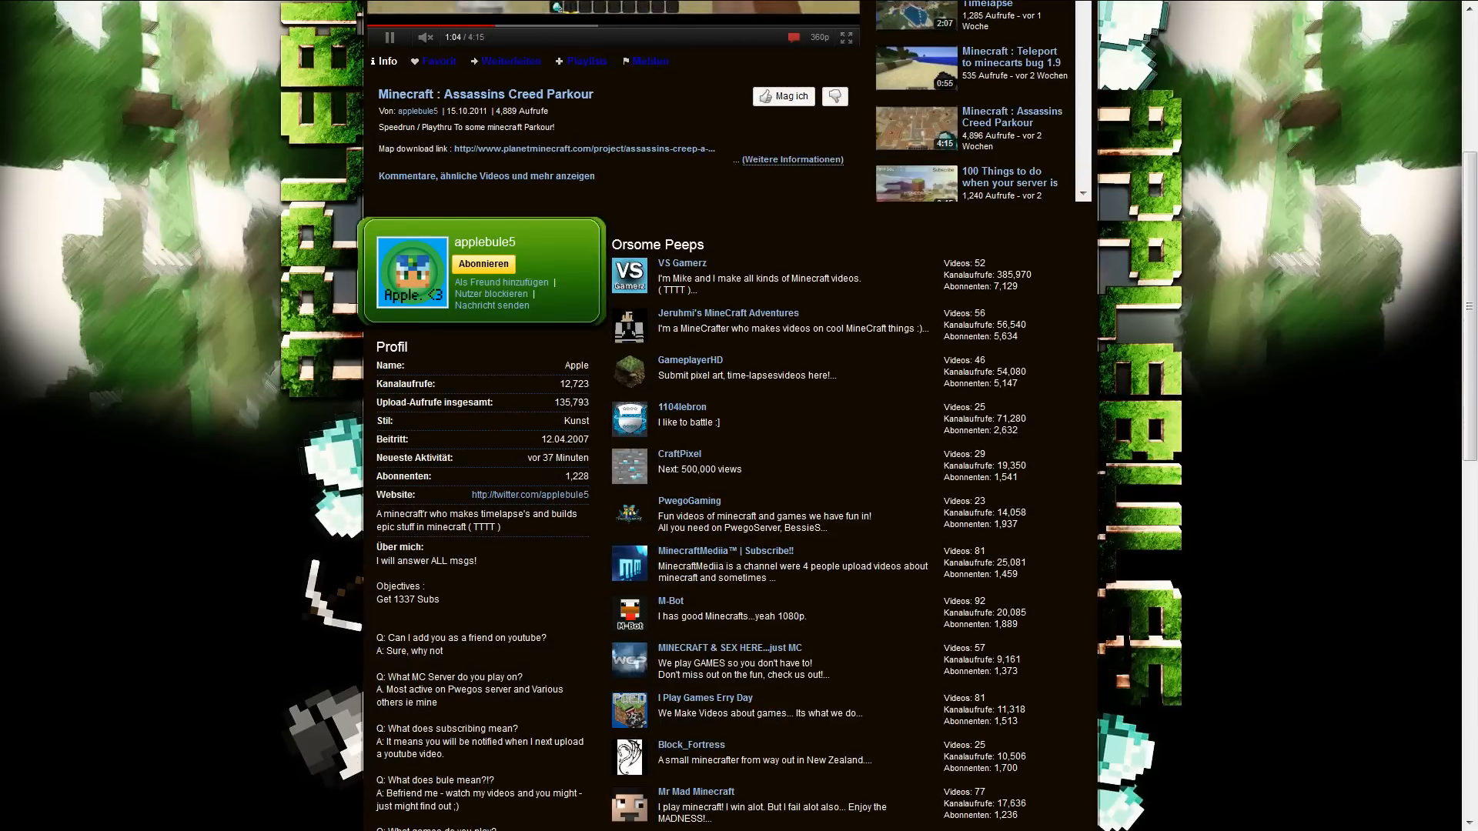
pyautogui.scroll(-3)
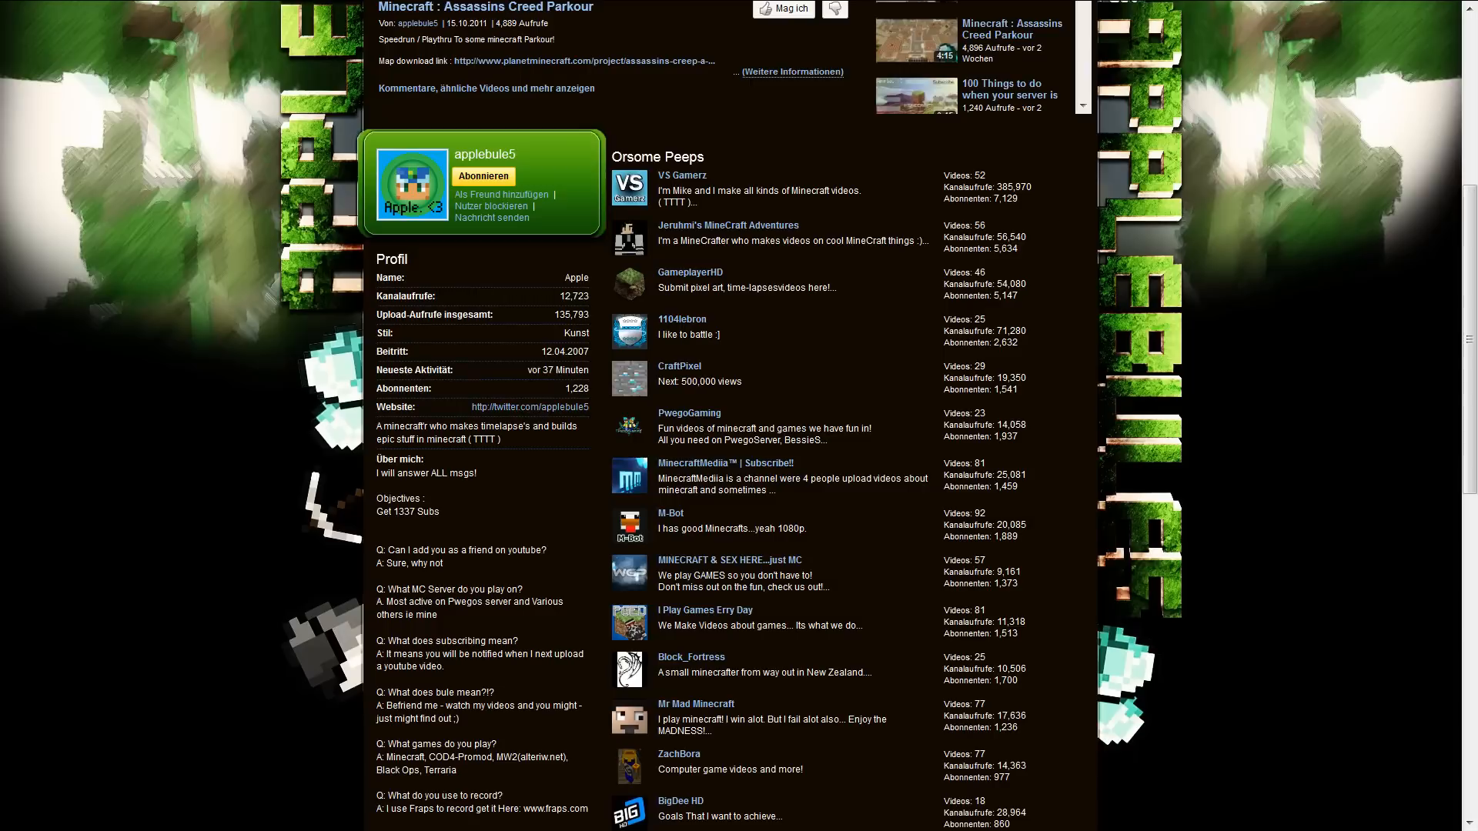
pyautogui.moveTo(479, 529)
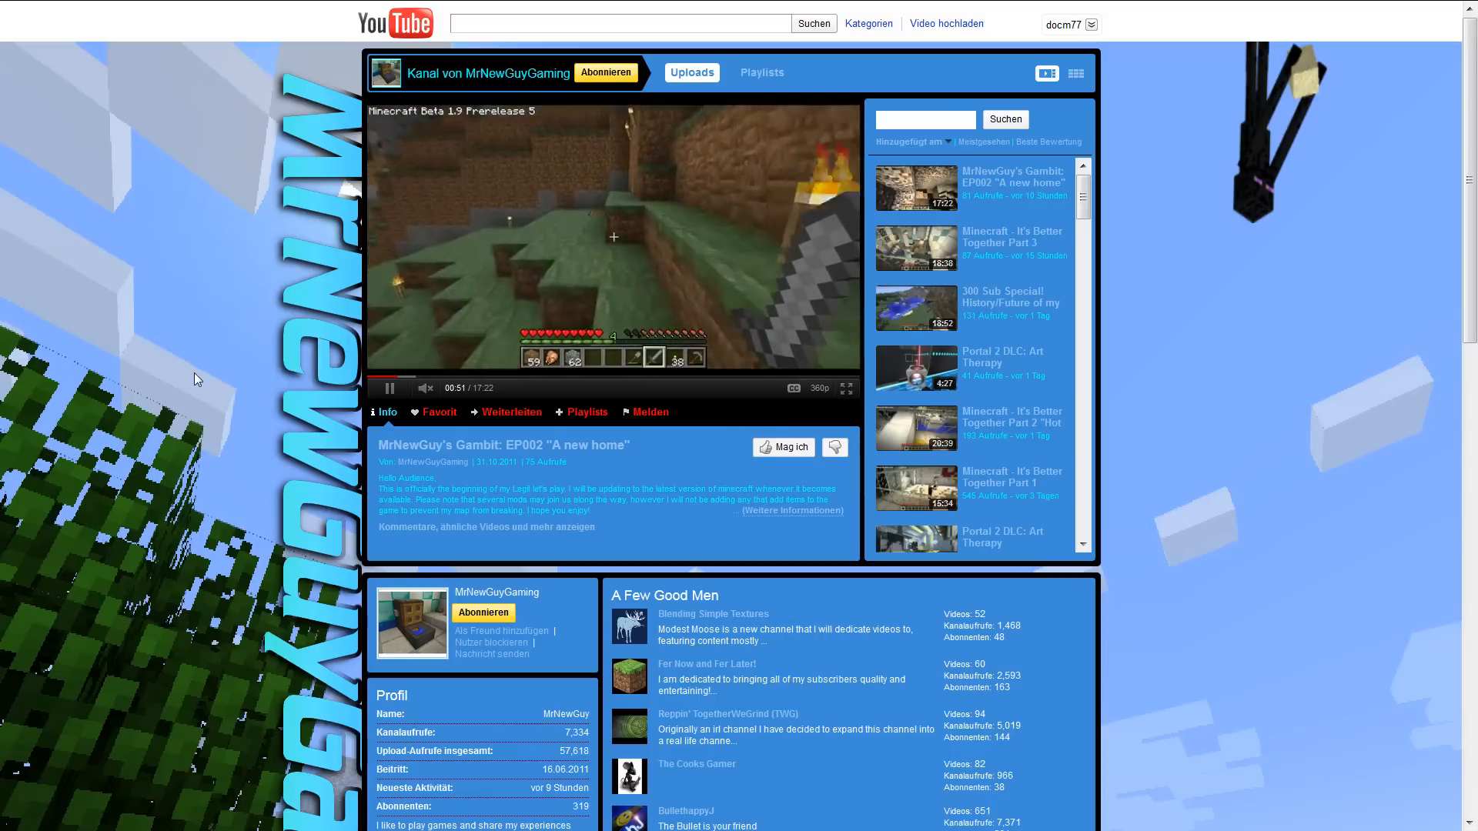
pyautogui.moveTo(1010, 335)
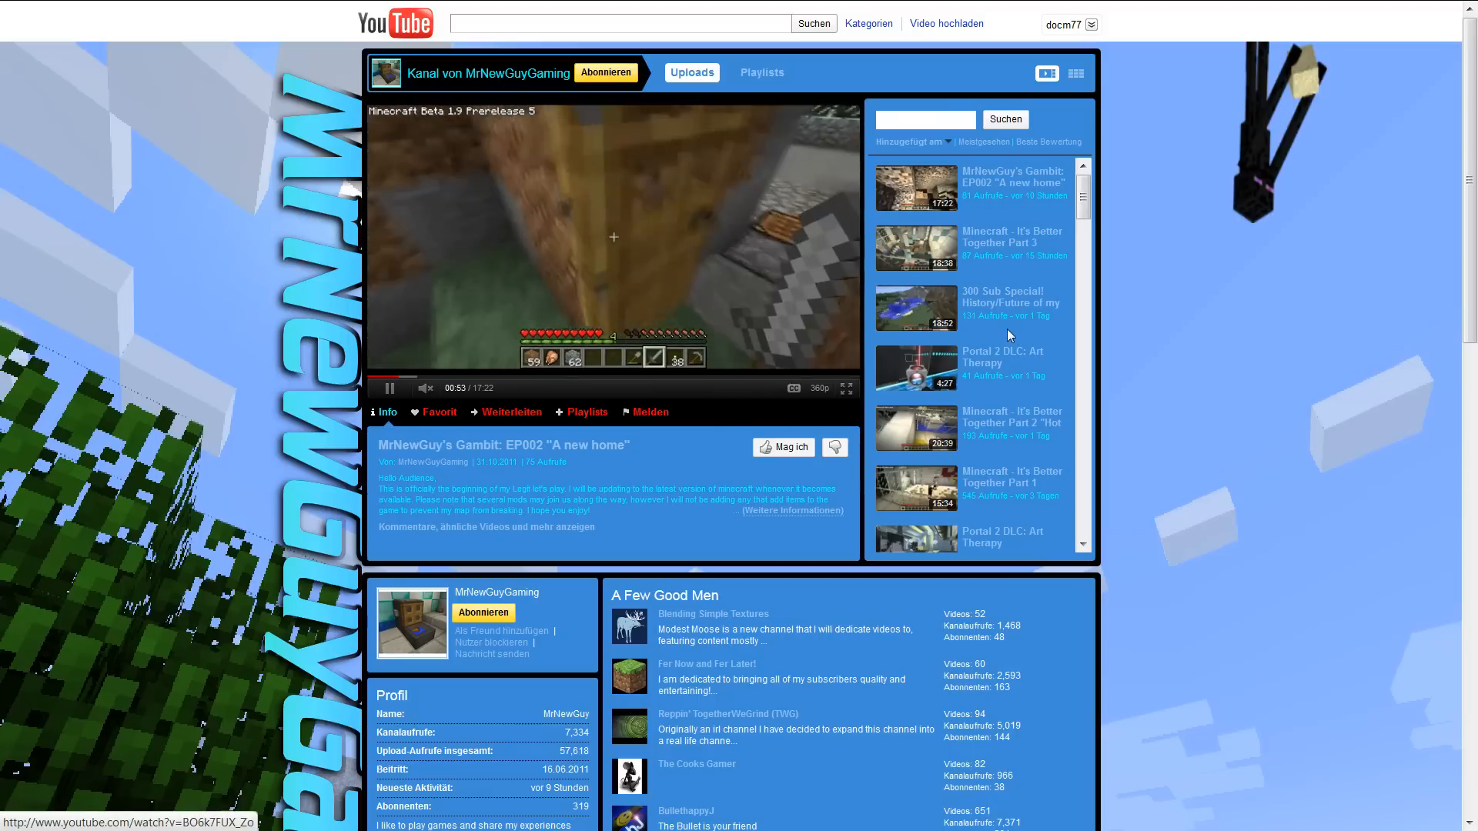
pyautogui.scroll(-3)
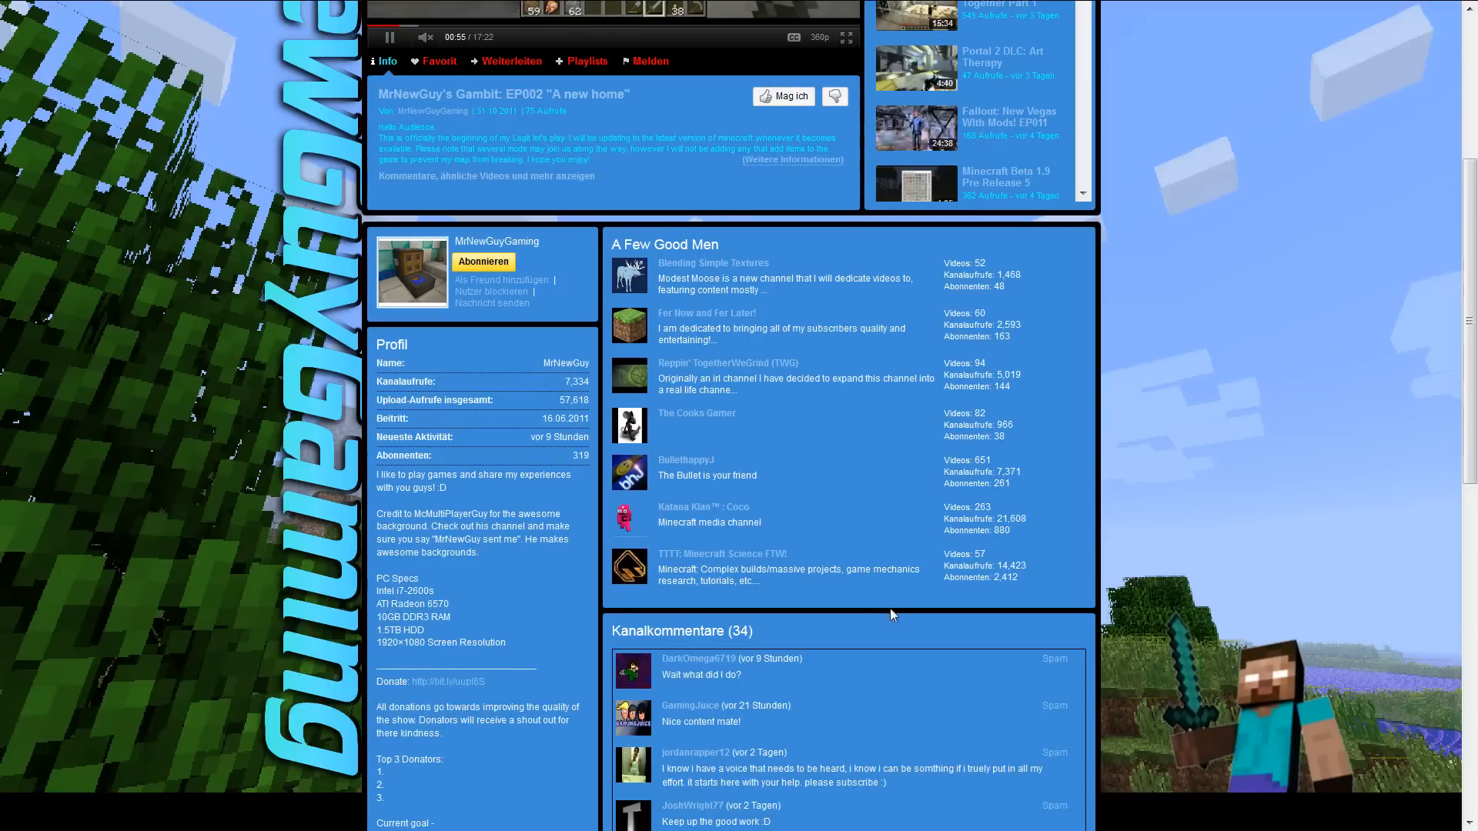
pyautogui.moveTo(720, 561)
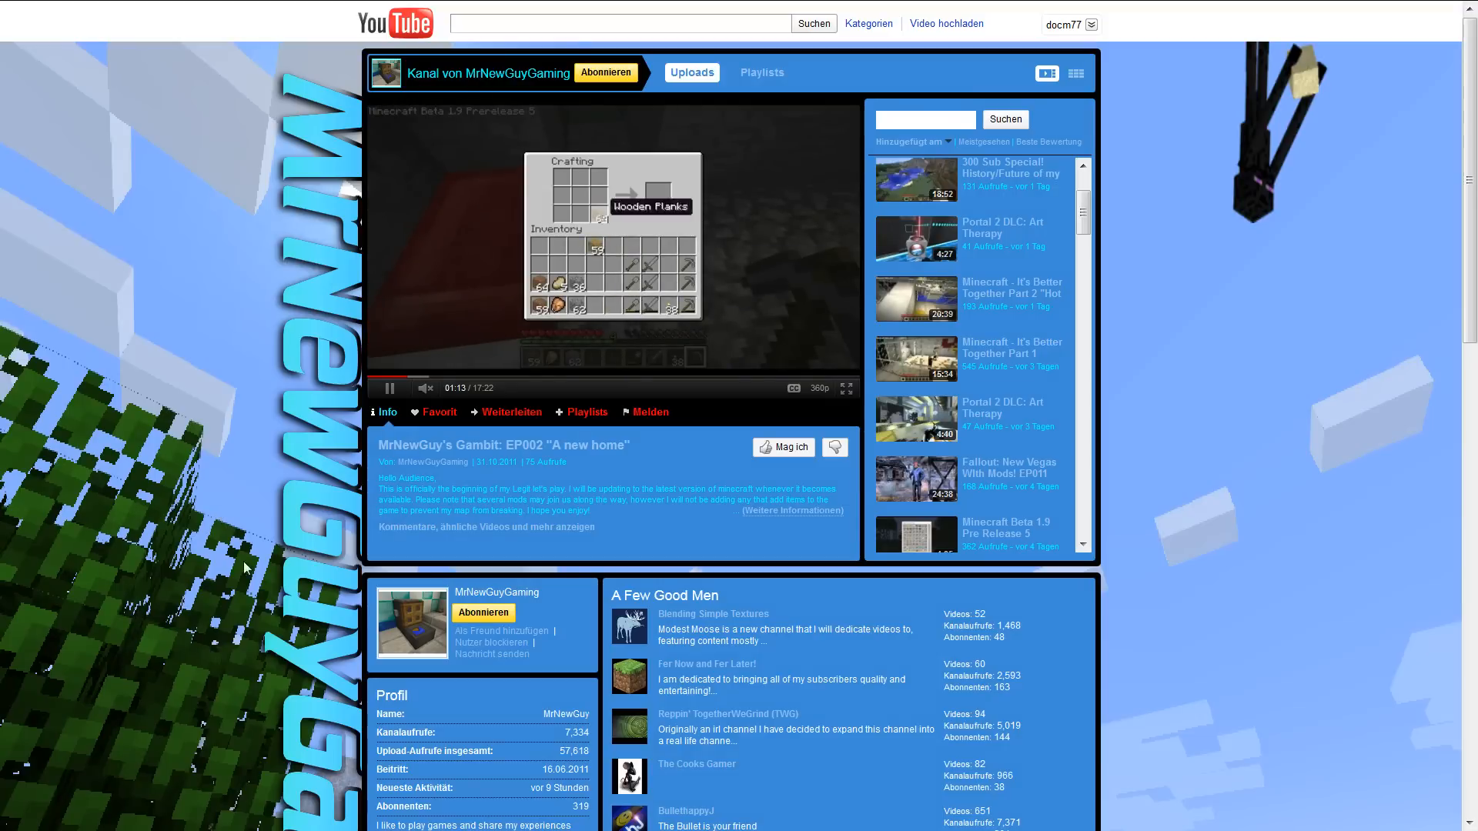
pyautogui.scroll(-3)
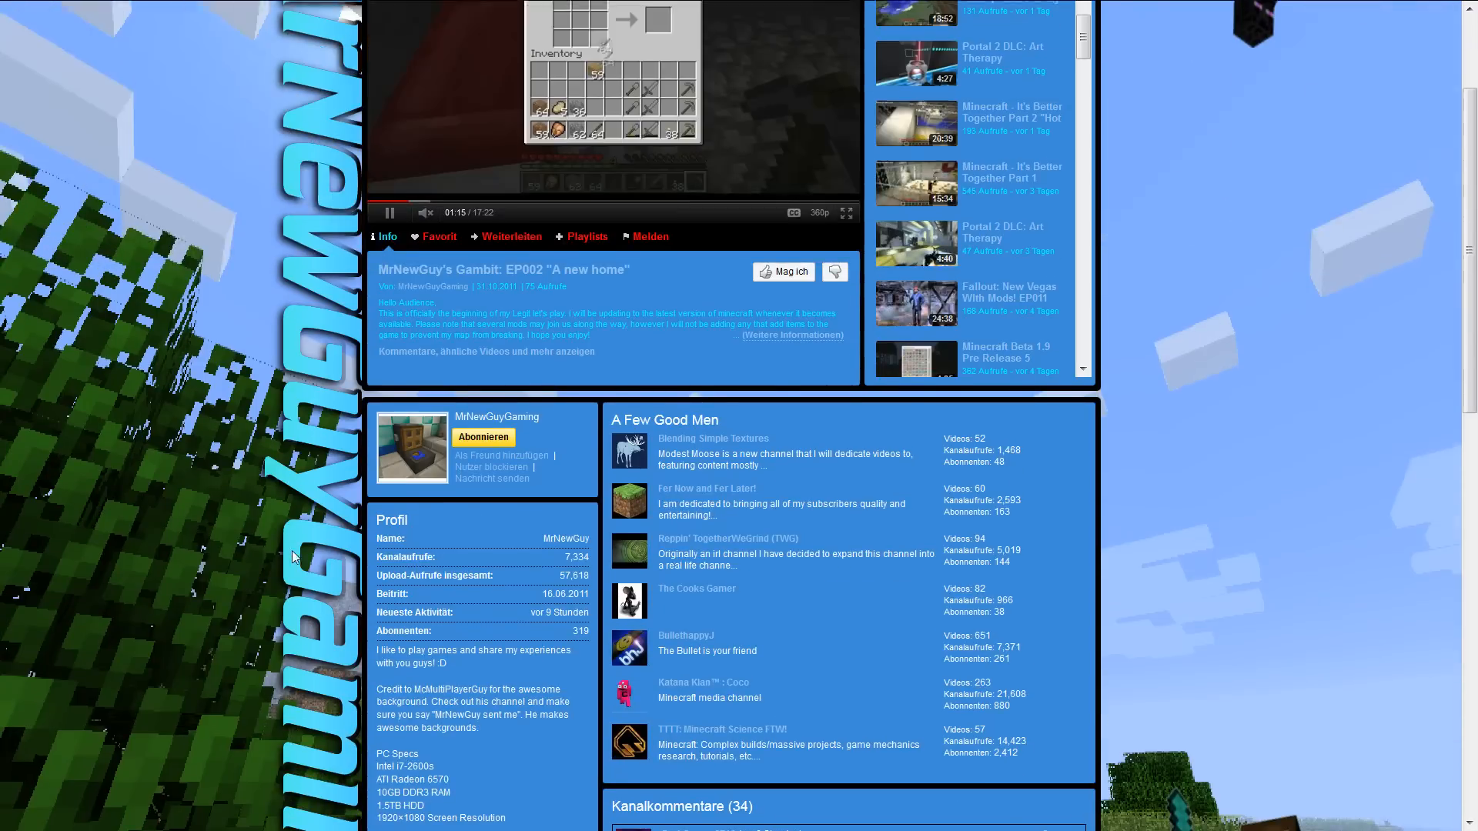